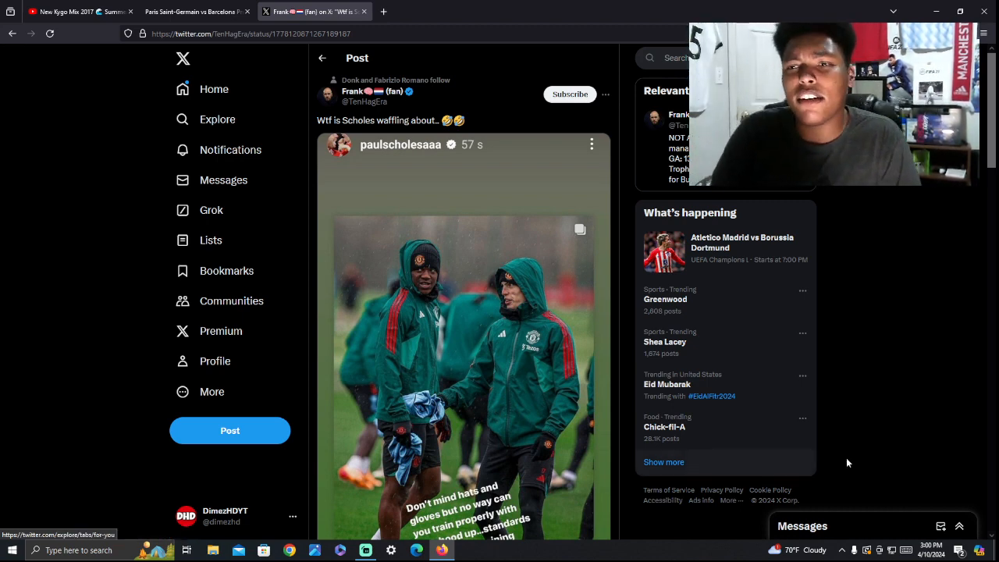
scroll(down, 3)
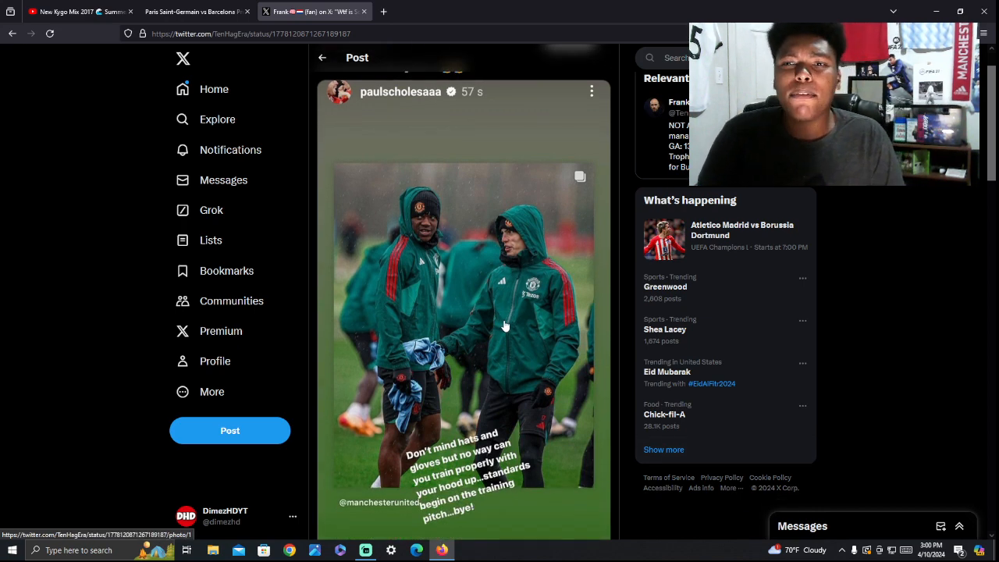